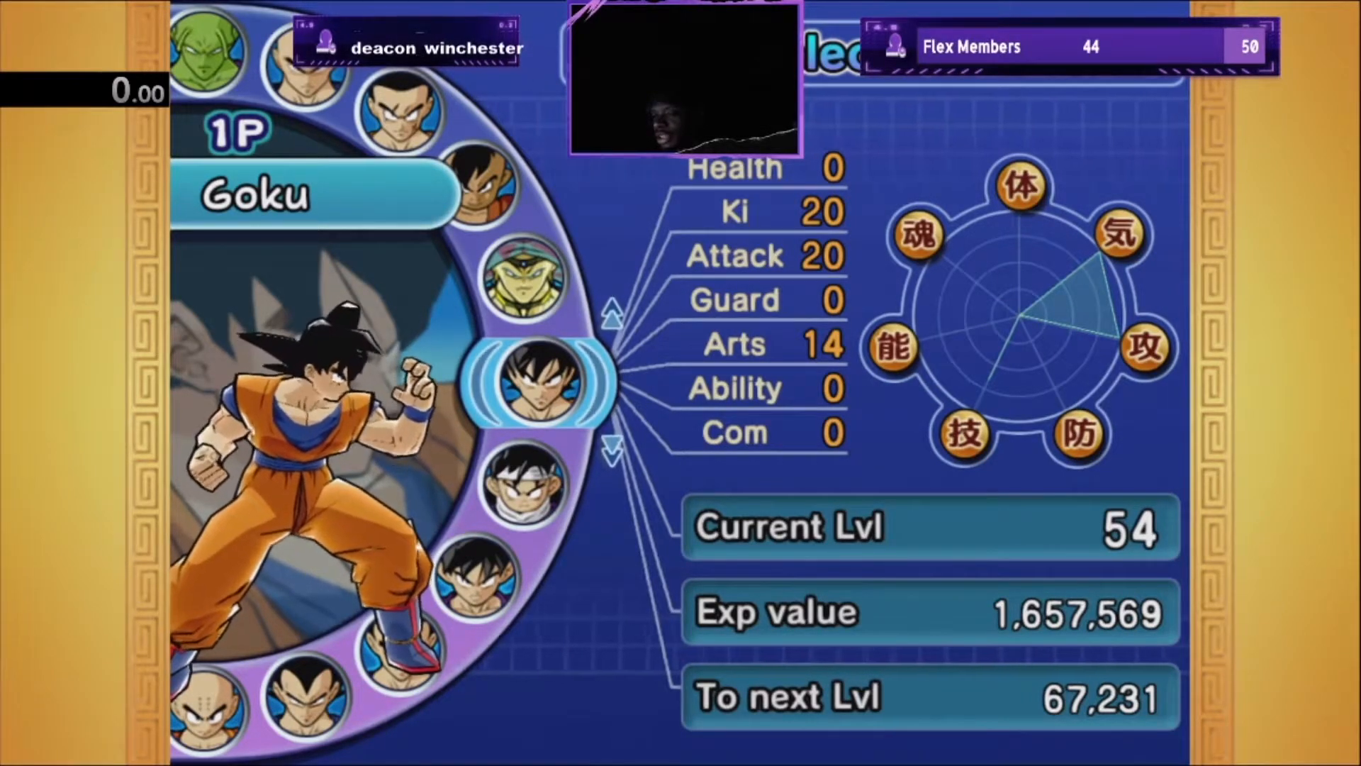
scroll("down", 3)
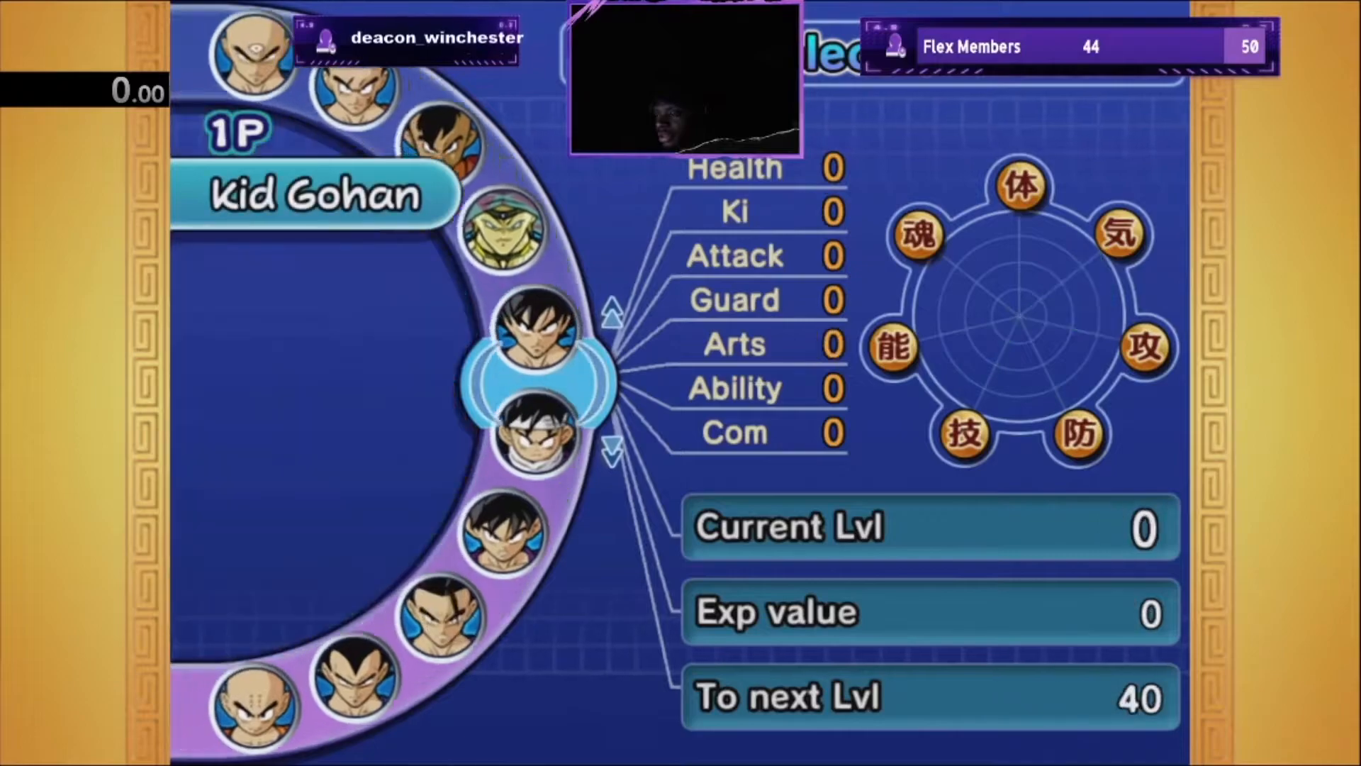